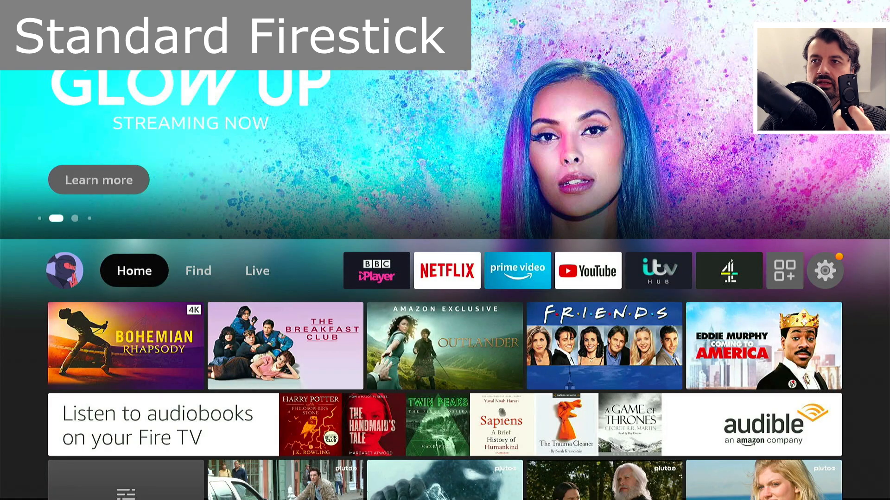
# - Bring up the Fire TV quick menu of Profiles, Apps, Sleep, Mirroring and Settings via the Home button
pyautogui.press('home')
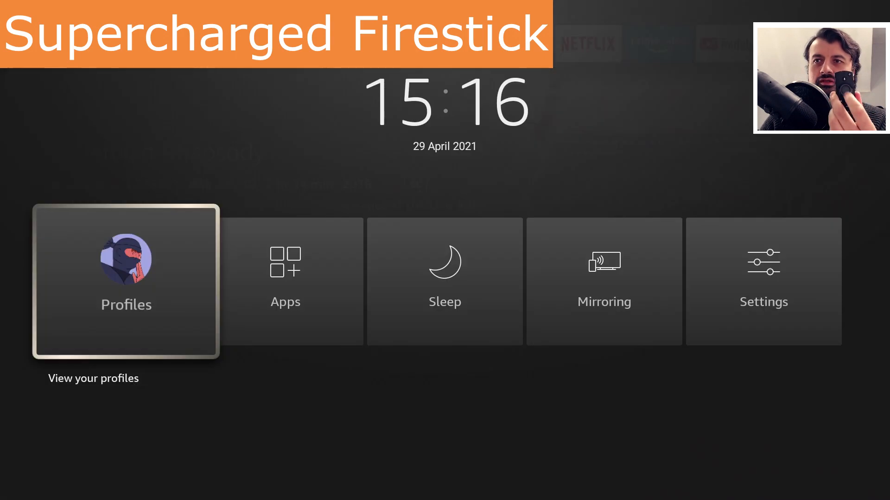
pyautogui.click(286, 277)
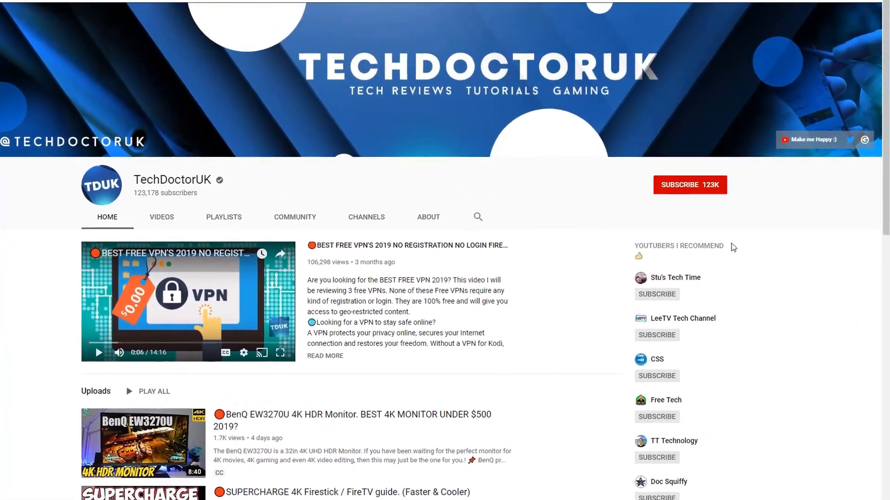
# - Subscribe to TechDoctorUK and turn on notifications for every new video
pyautogui.click(689, 185)
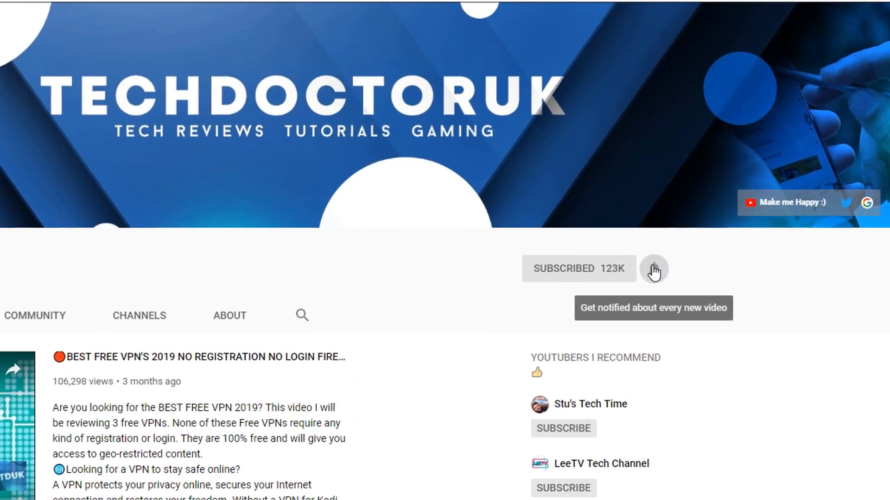
pyautogui.click(653, 269)
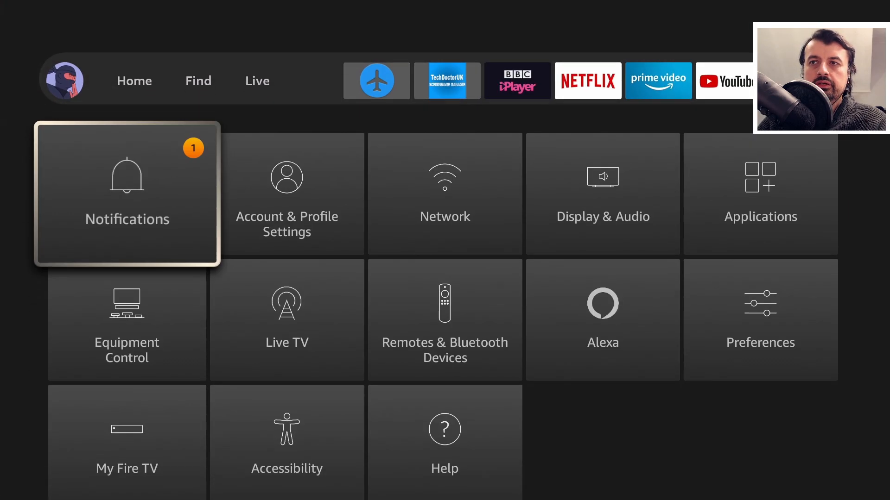
# - Enter the My Fire TV settings from the Settings row
pyautogui.press('Down')
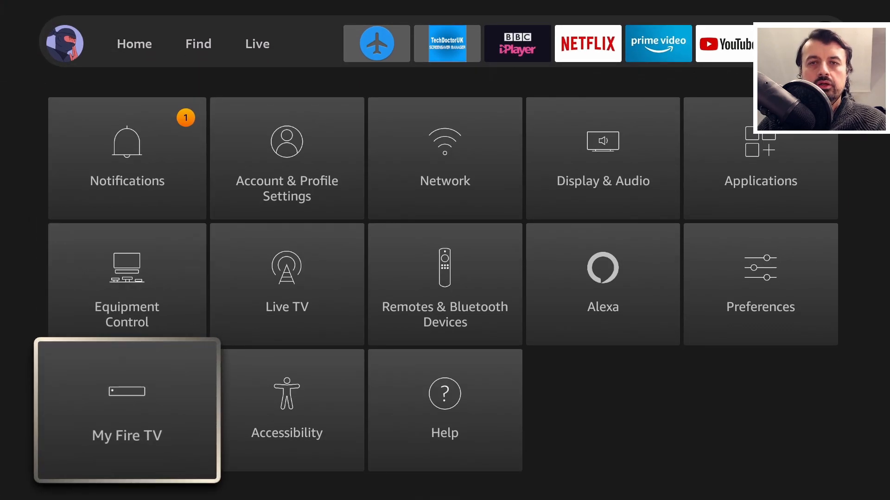
pyautogui.click(126, 411)
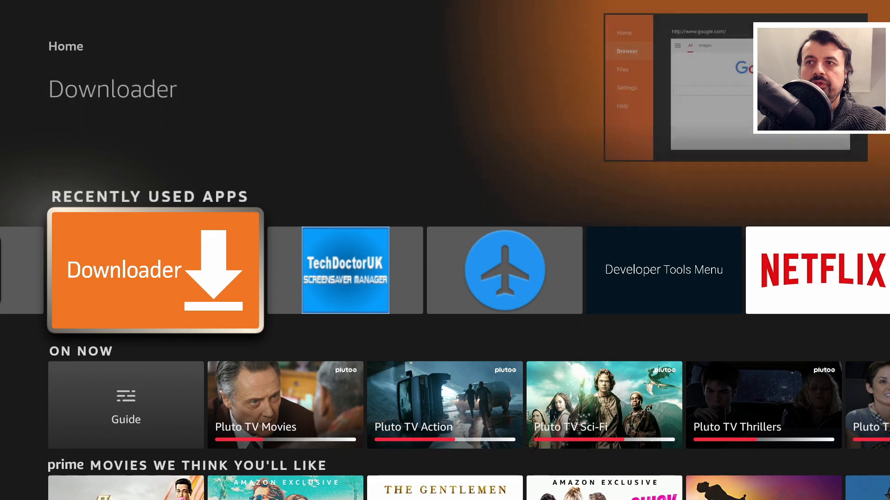
# - Launch Downloader and load code 53402 to reach techdoctoruk.com
pyautogui.click(154, 274)
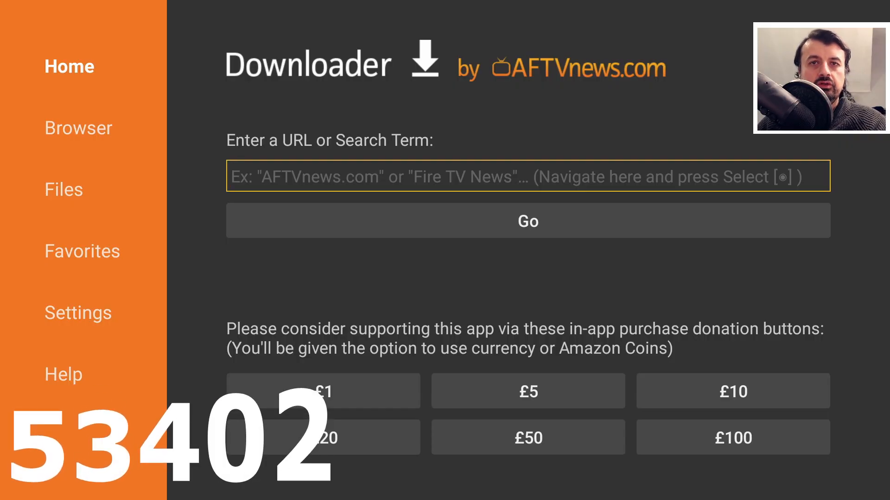
pyautogui.click(526, 176)
pyautogui.write('5340')
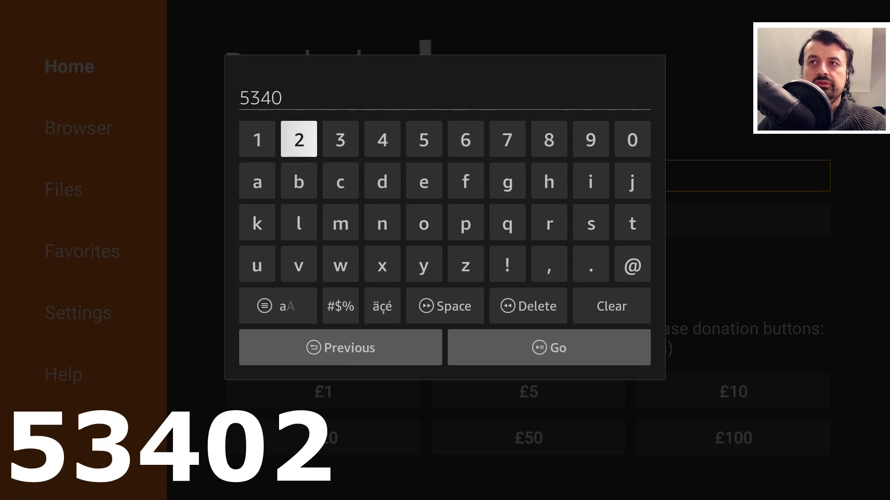
pyautogui.click(549, 348)
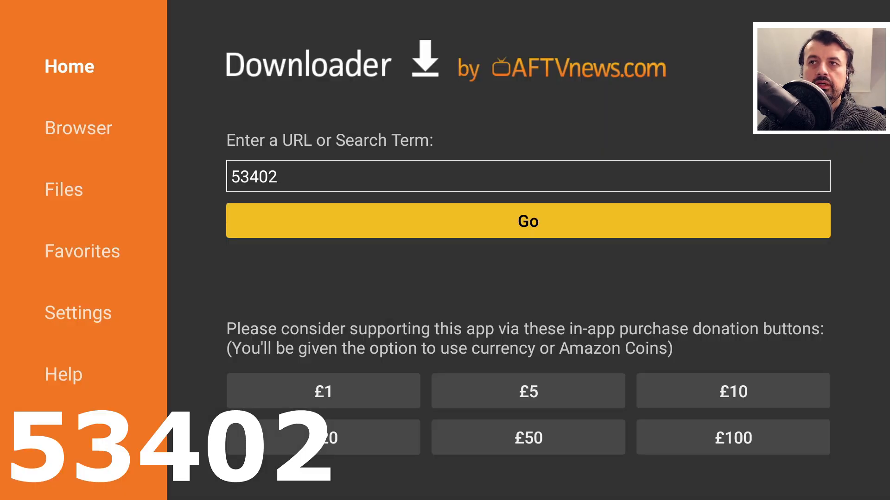
pyautogui.click(527, 220)
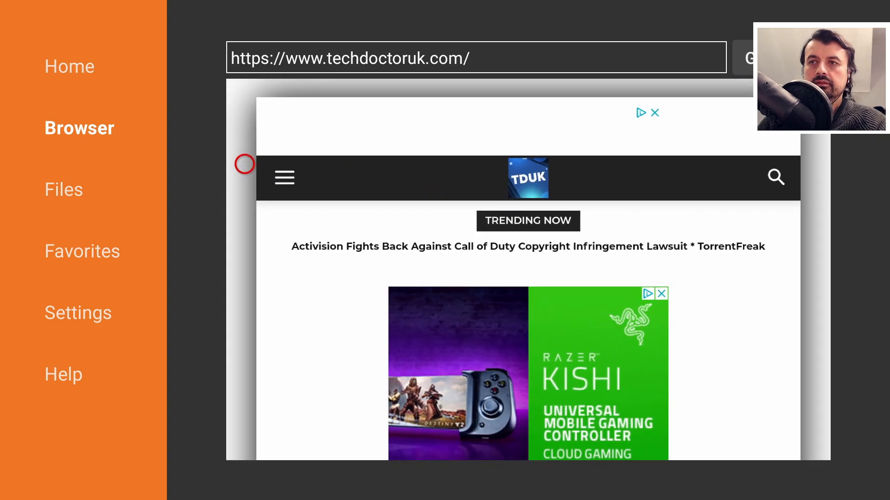
# - Open the TDUK Speed Toolbox 2021 article from the TechDoctorUK homepage
pyautogui.click(283, 177)
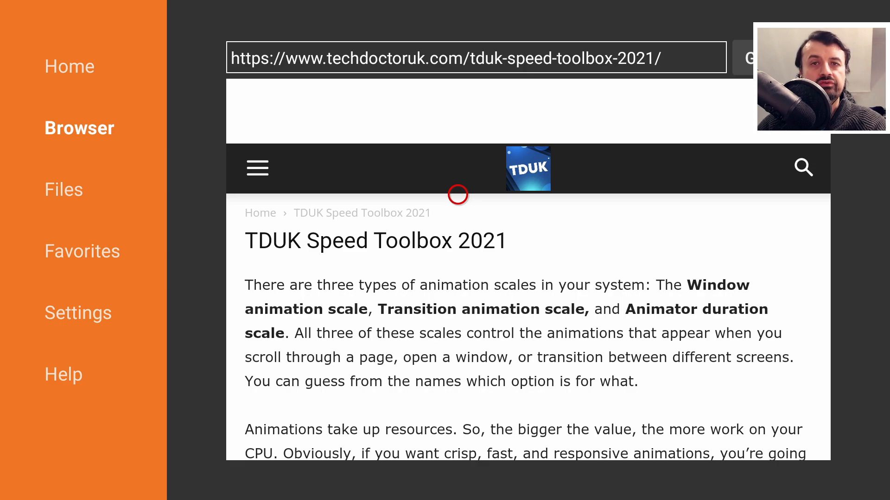
pyautogui.moveTo(458, 287)
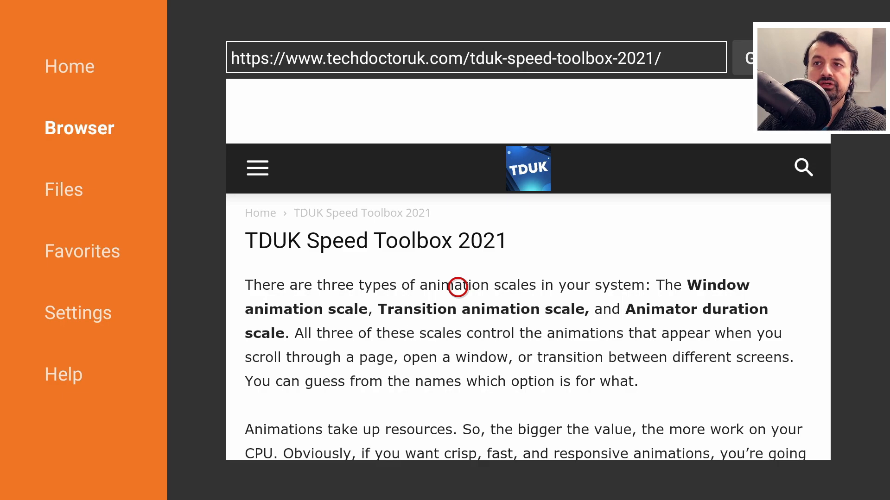
pyautogui.moveTo(458, 348)
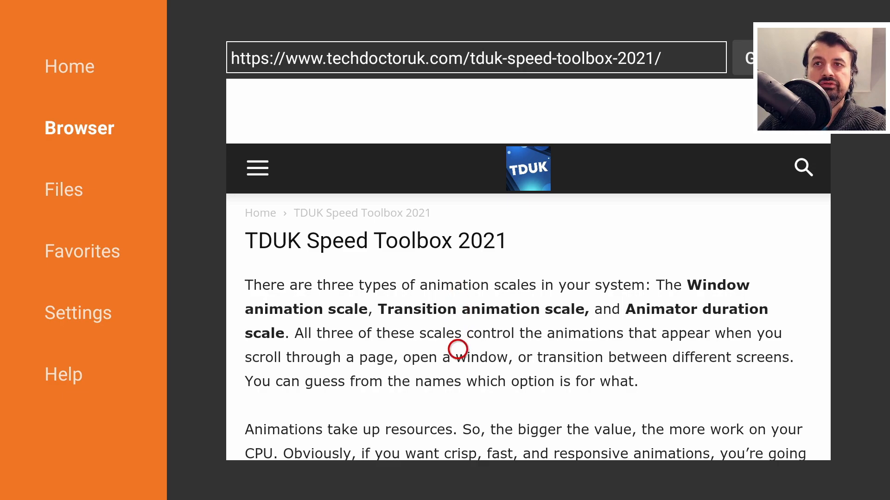
pyautogui.moveTo(604, 319)
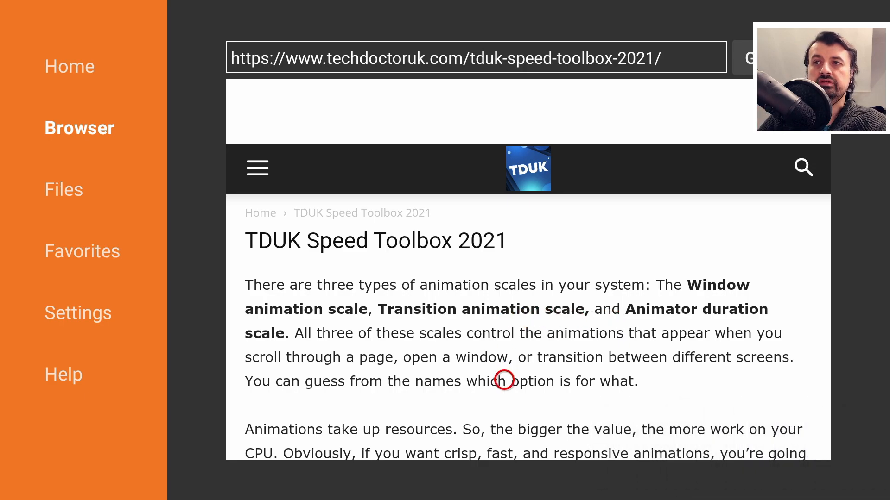
# - Scroll the article down to the Software Needed section with the toolbox download link
pyautogui.scroll(-3)
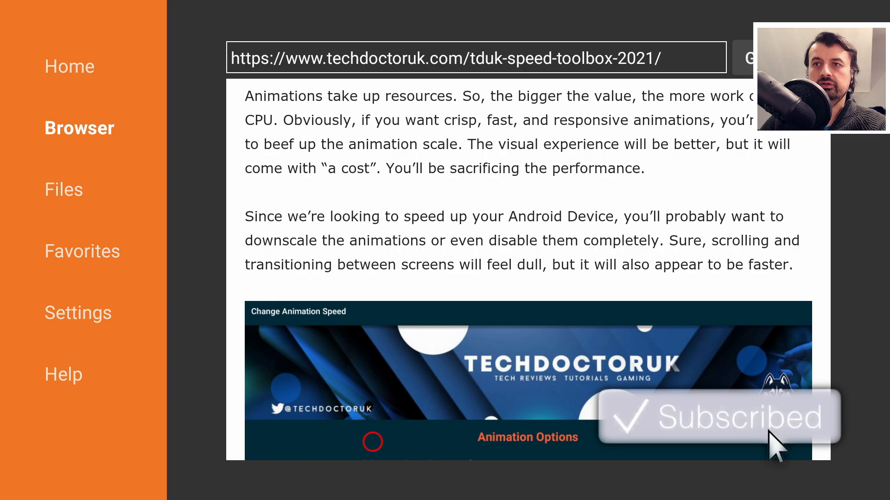
pyautogui.scroll(-3)
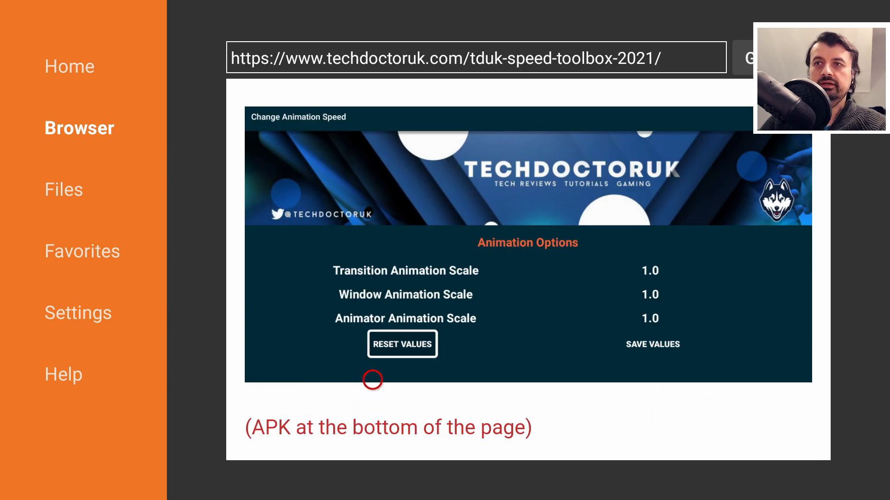
pyautogui.moveTo(350, 311)
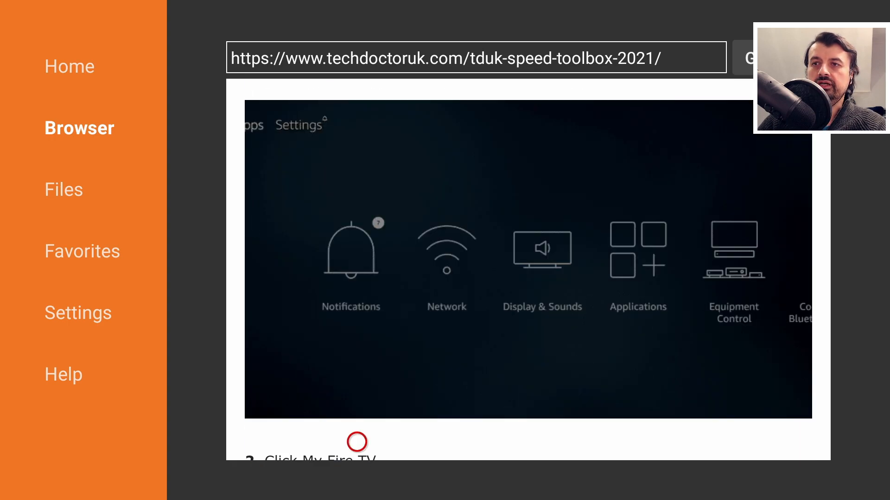
pyautogui.scroll(-3)
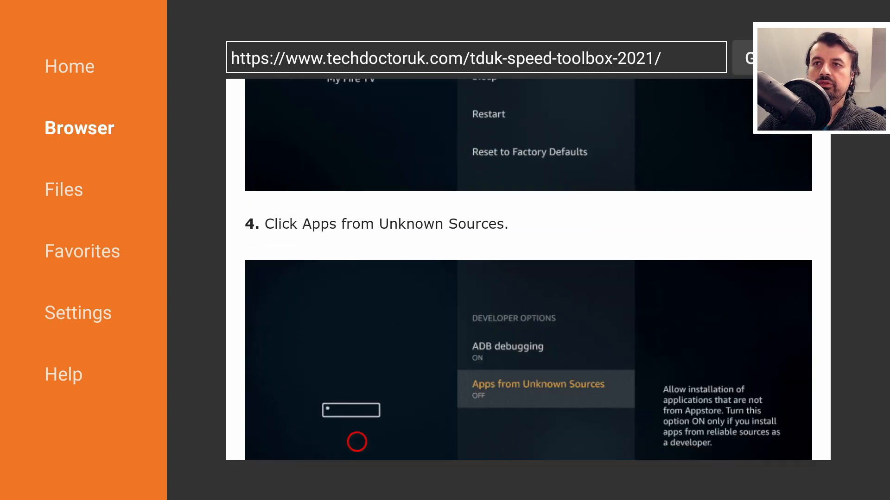
pyautogui.scroll(-3)
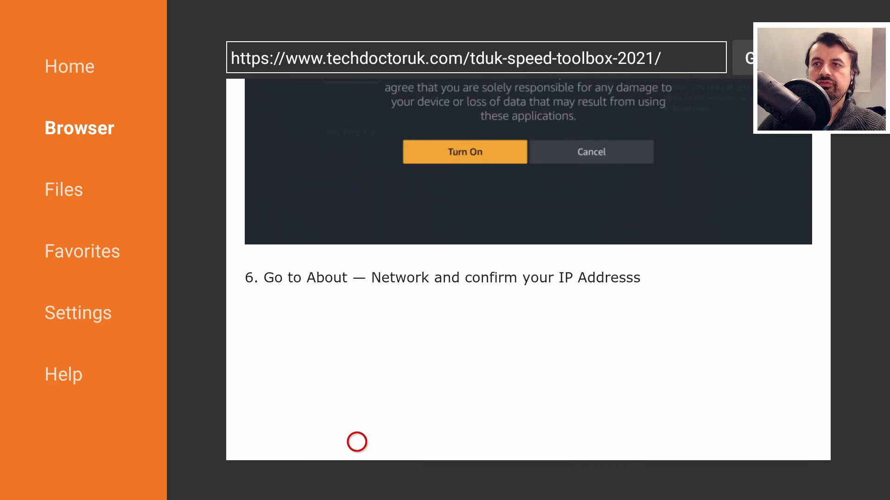
pyautogui.scroll(-3)
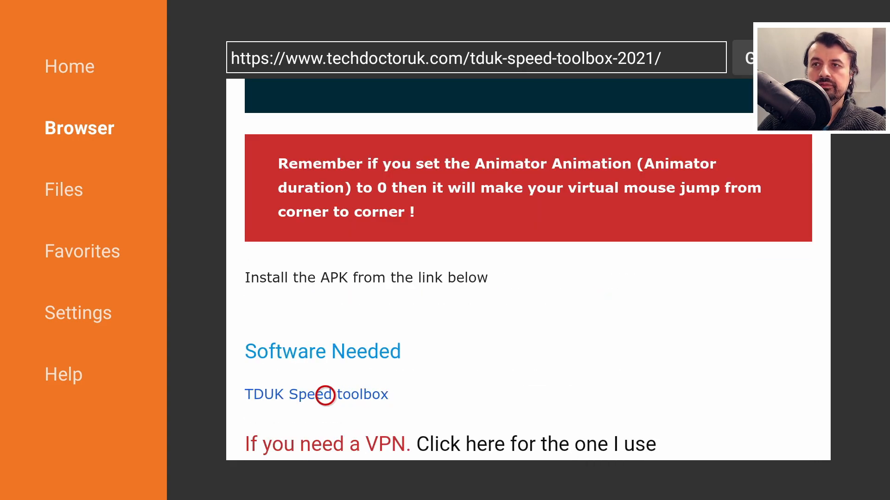
# - Download the TDUK Speed toolbox APK and install it as an app update
pyautogui.click(324, 395)
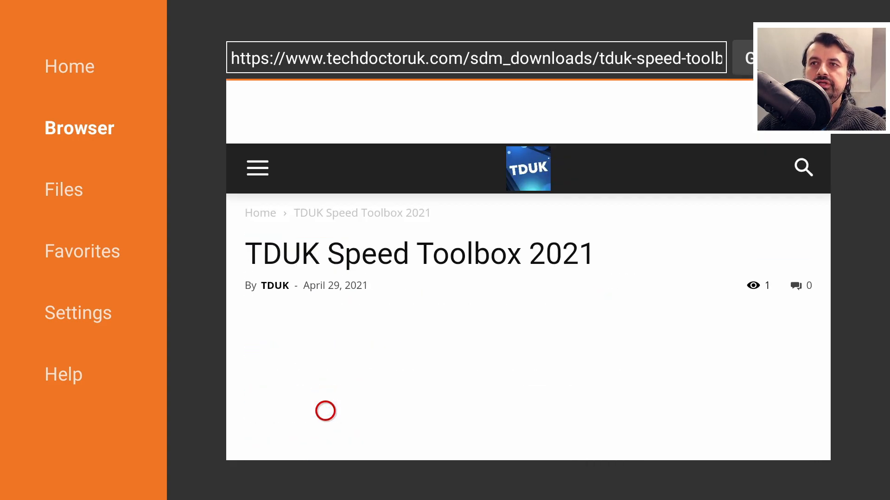
pyautogui.scroll(-3)
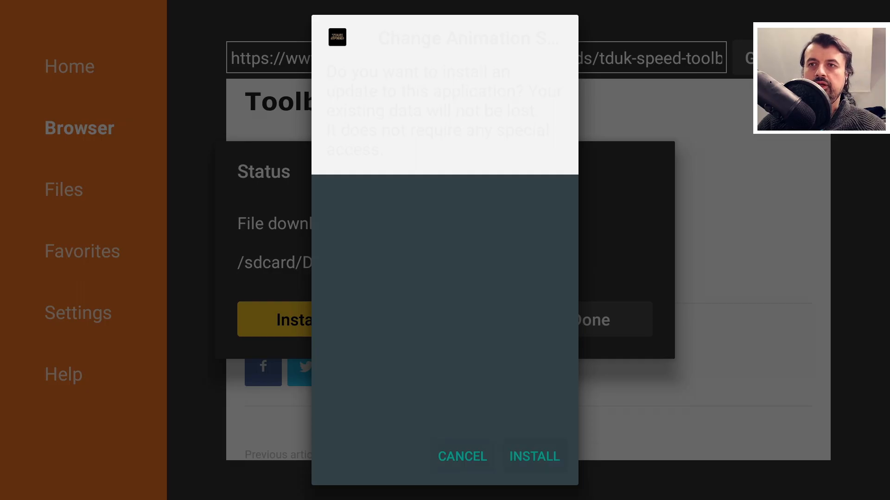
pyautogui.click(534, 456)
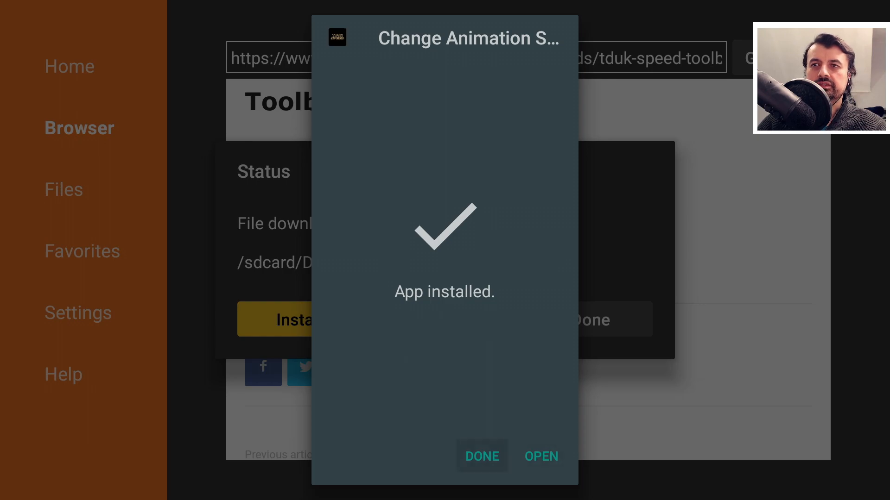
# - Turn ADB Debugging on in Developer Options, then launch TDUK Speed from the app library
pyautogui.click(482, 456)
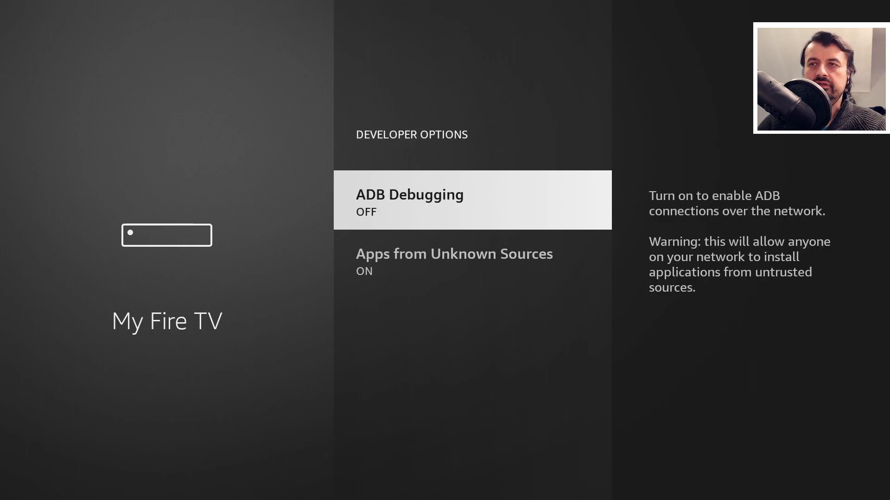
pyautogui.click(410, 200)
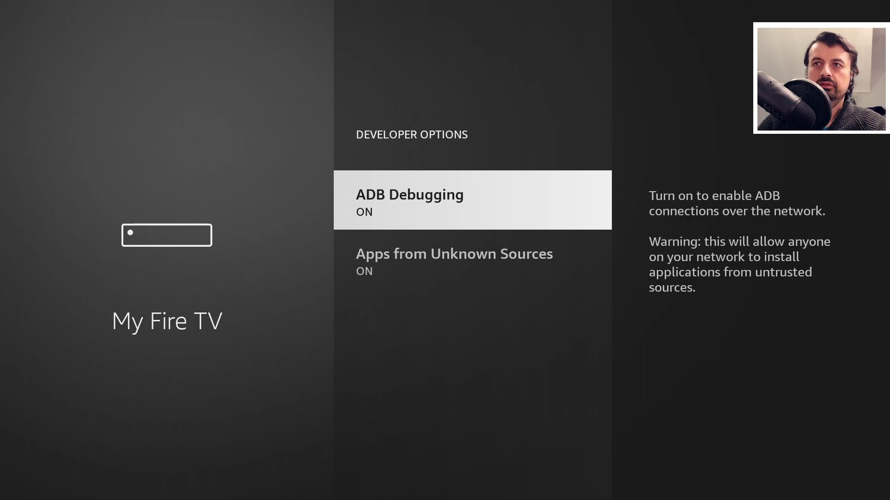
pyautogui.press('Back')
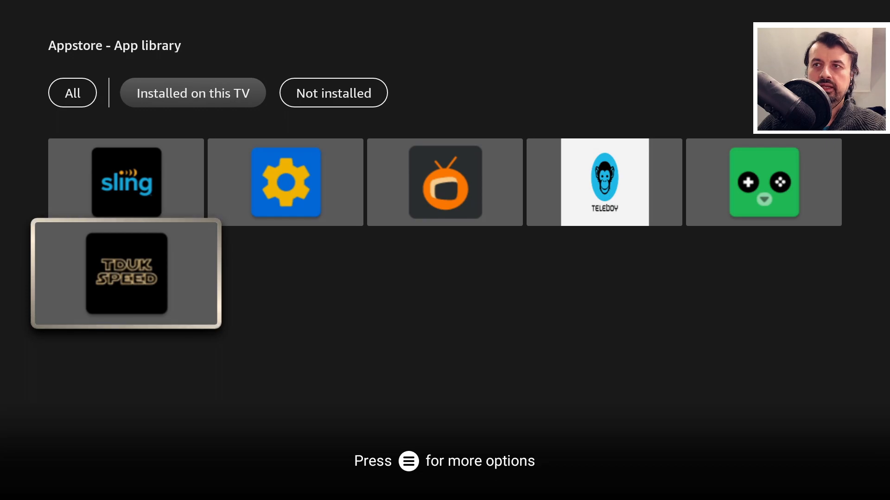
pyautogui.click(126, 275)
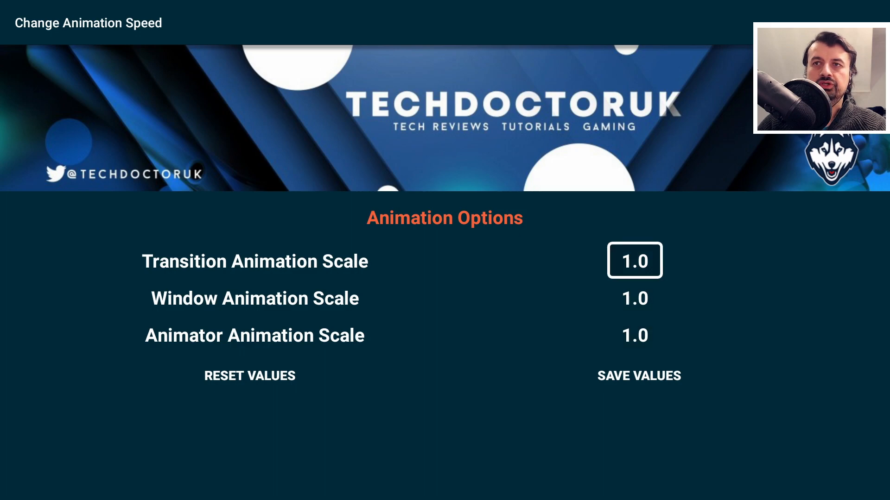
# - Reset the animation scales to defaults and begin editing the Transition Animation Scale
pyautogui.click(634, 299)
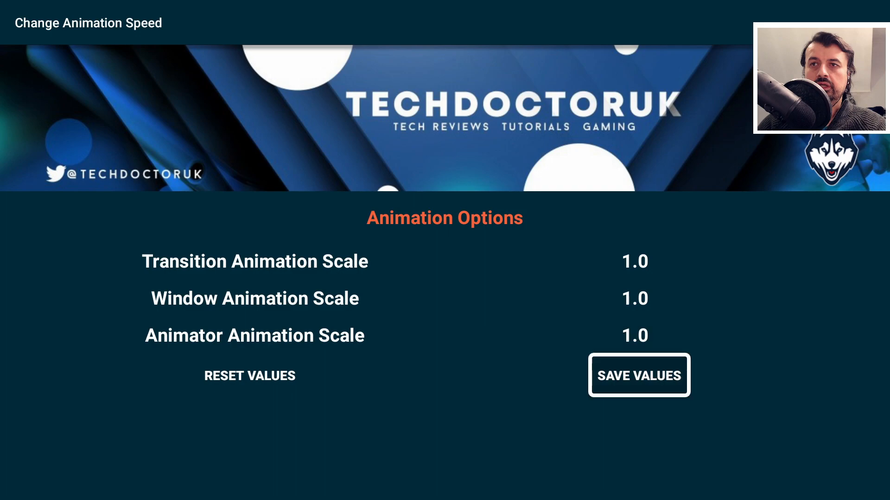
pyautogui.click(249, 376)
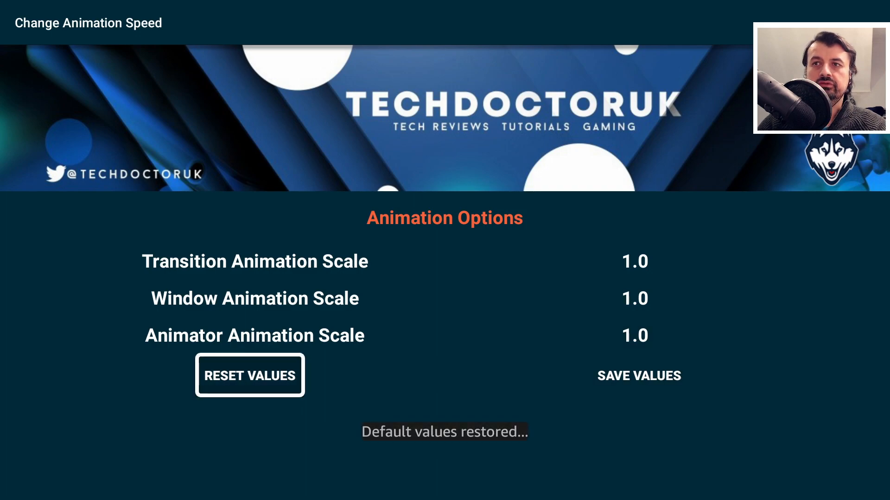
pyautogui.click(639, 375)
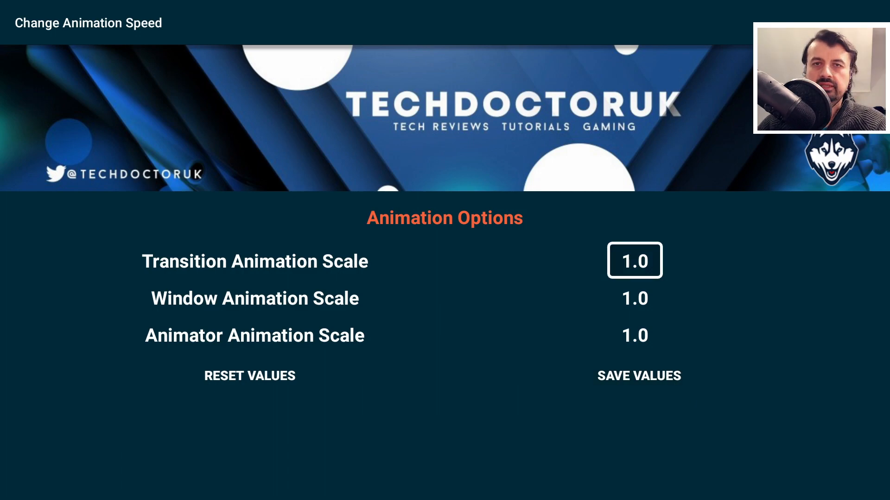
pyautogui.click(634, 260)
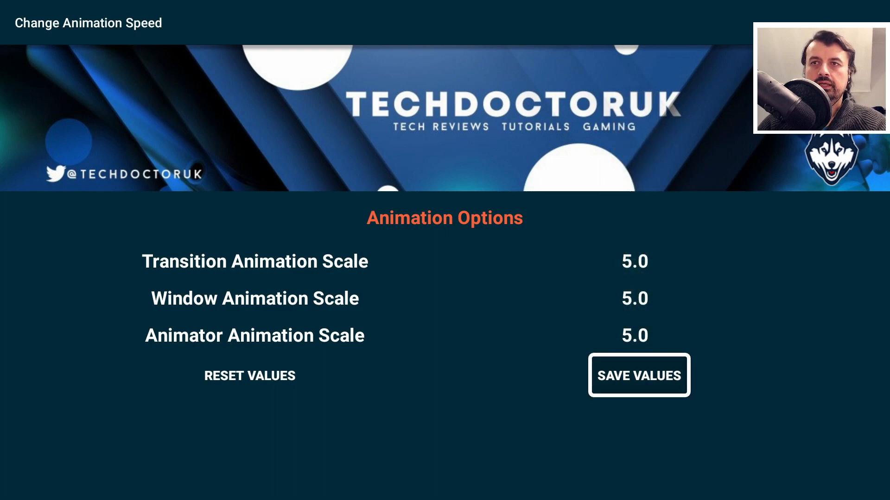
# - Save the animation scale values and return to the Fire TV home screen
pyautogui.click(639, 376)
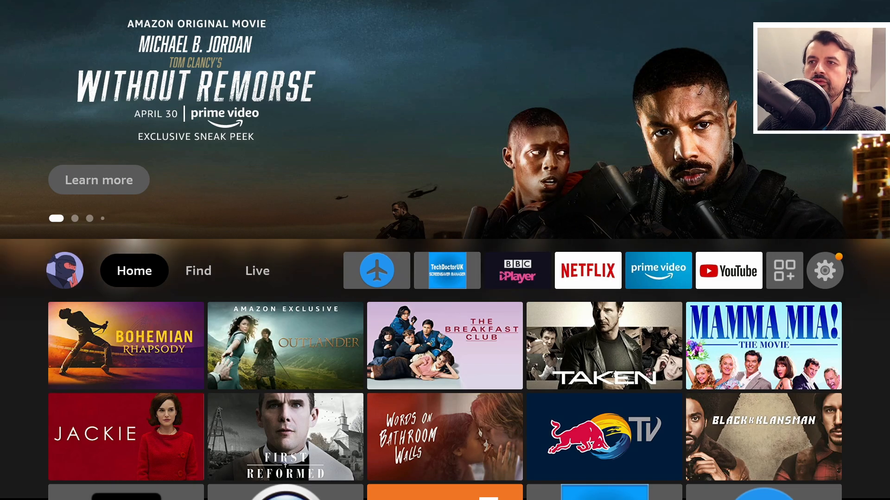
# - Move down the Fire TV home screen to the Recently Used Apps row, landing on Downloader
pyautogui.click(126, 345)
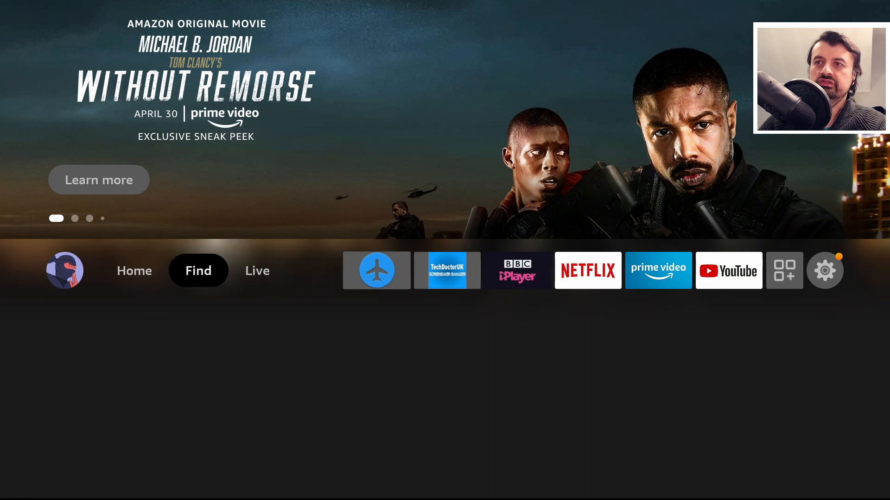
pyautogui.click(134, 270)
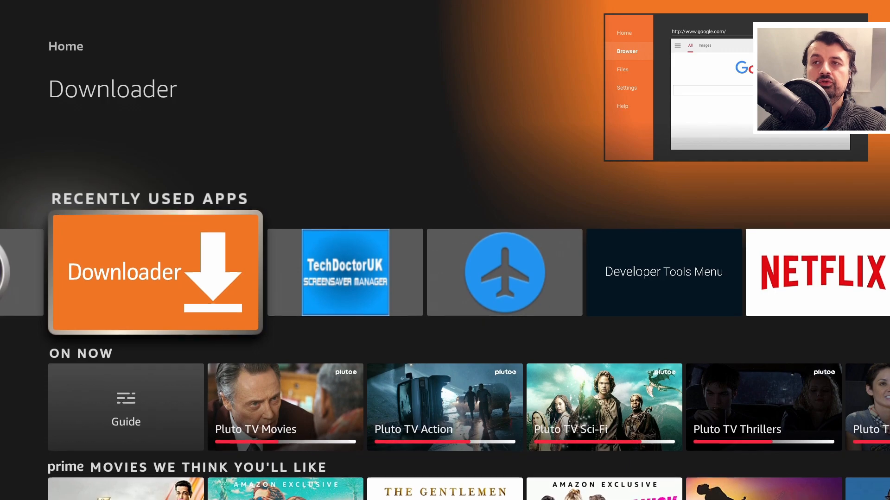
# - Launch Downloader from the Recently Used Apps row
pyautogui.click(153, 274)
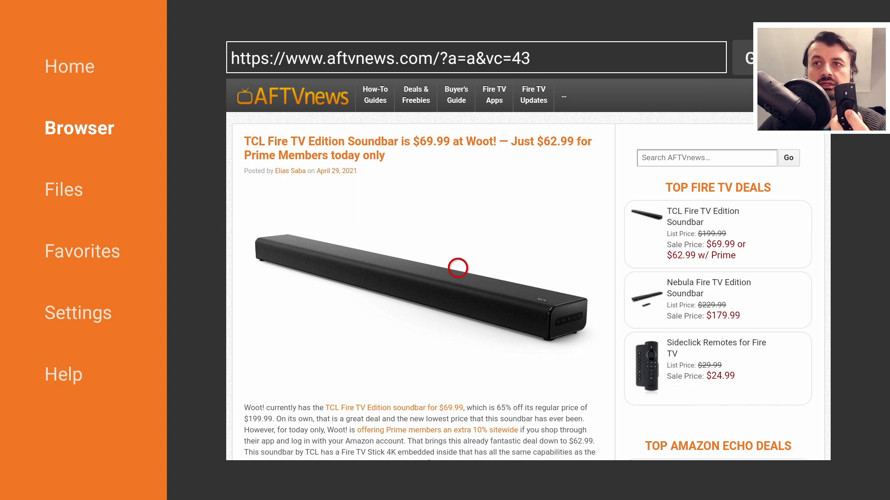
pyautogui.moveTo(458, 346)
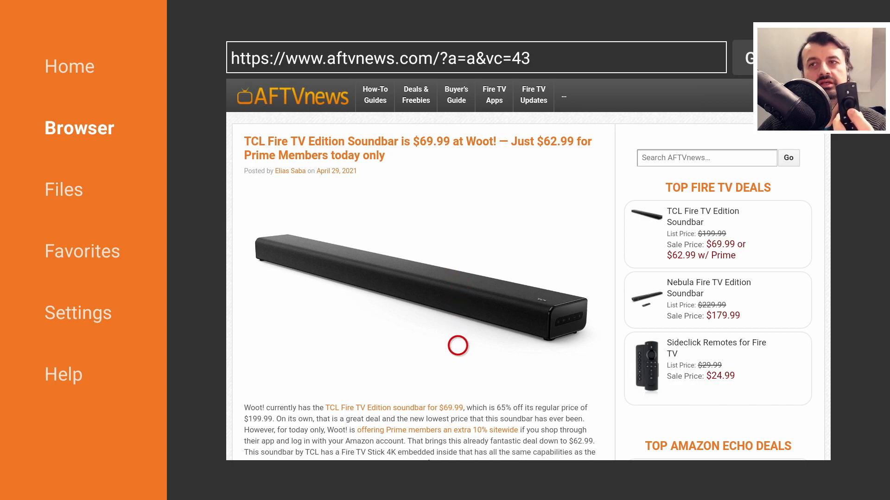
pyautogui.moveTo(409, 384)
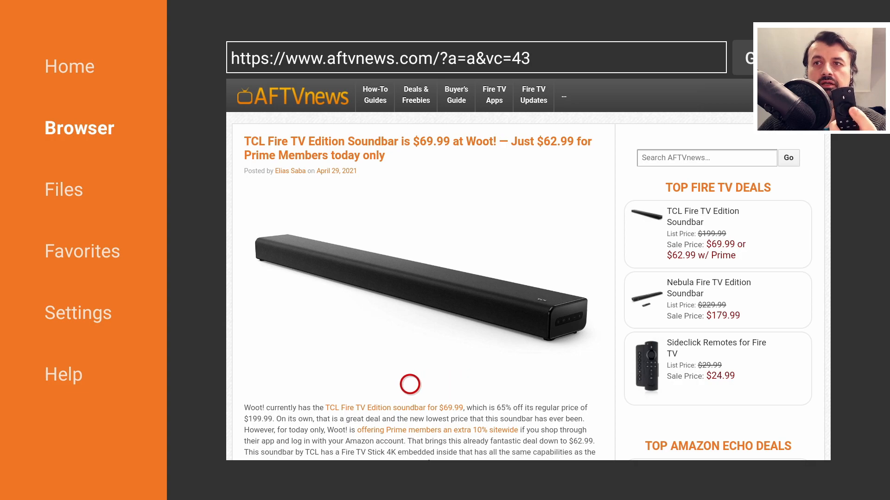
pyautogui.moveTo(303, 341)
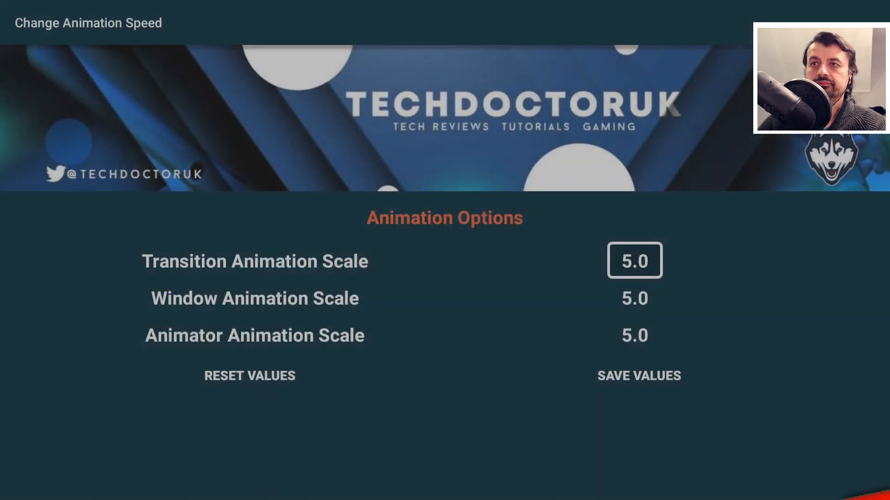
# - Set transition, window and animator animation scales to 0.0 and save the values
pyautogui.click(634, 260)
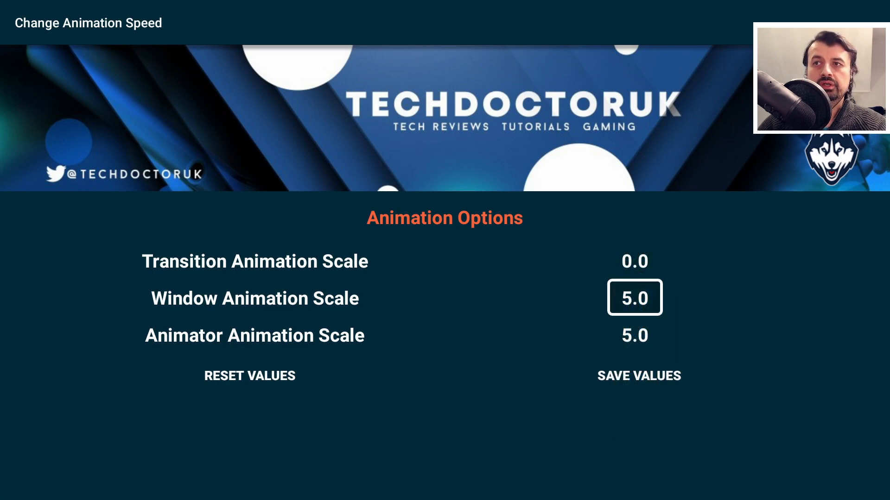
pyautogui.click(634, 298)
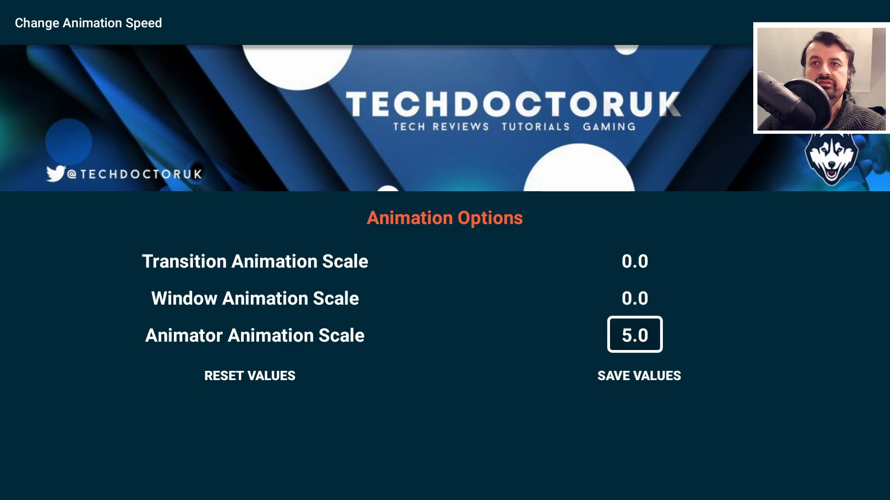
pyautogui.click(634, 335)
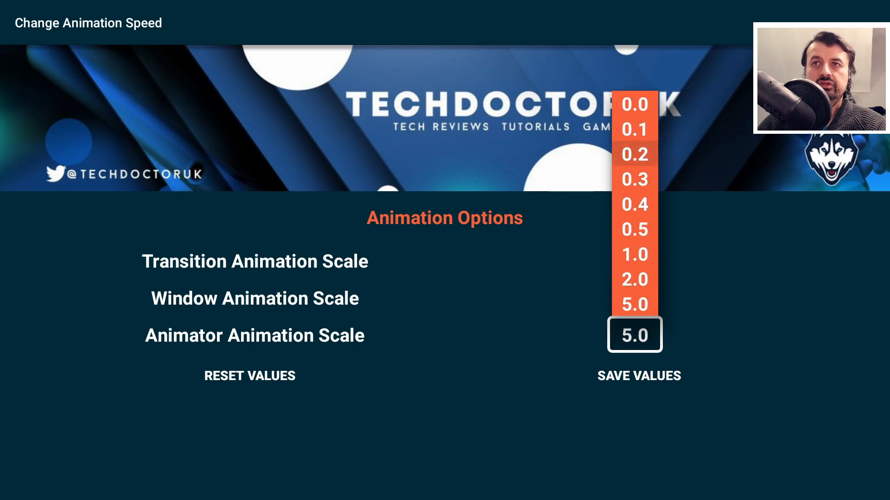
pyautogui.click(634, 105)
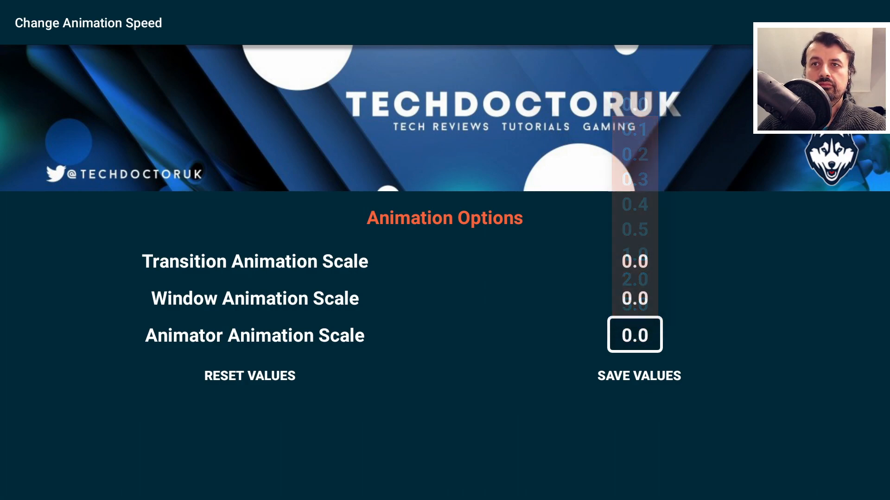
pyautogui.click(640, 376)
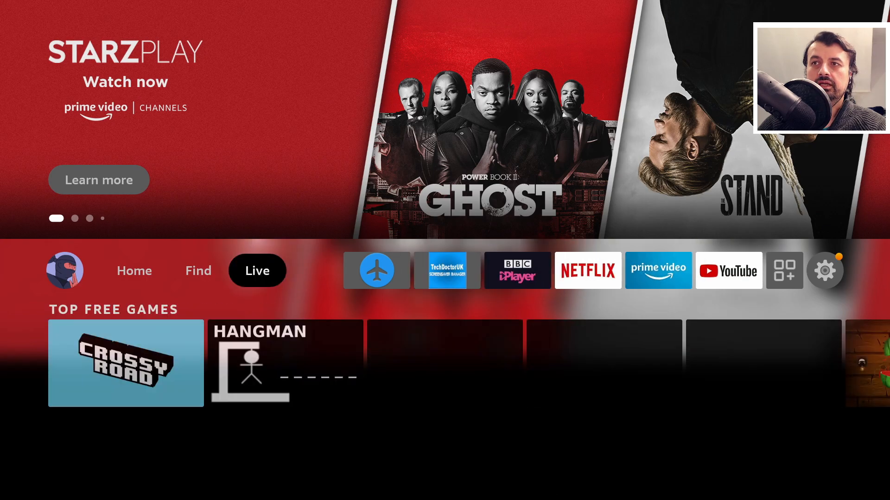
# - Launch Downloader, opening its browser on the AFTVnews soundbar deals article
pyautogui.click(134, 271)
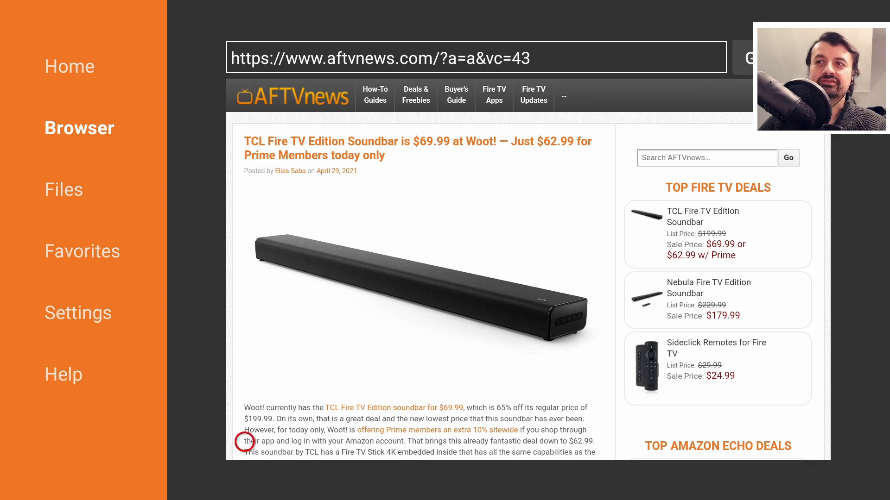
# - Scroll down the AFTVnews article in Downloader's browser to check the 0.0 animation speed
pyautogui.scroll(-3)
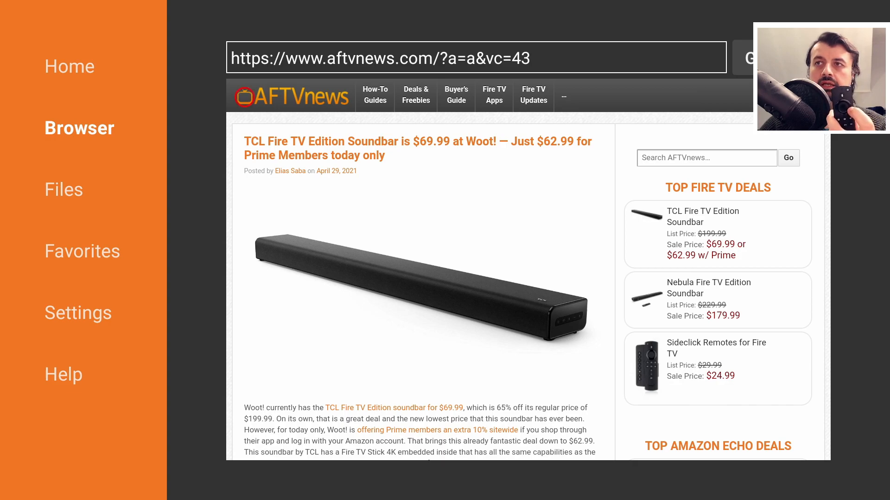
pyautogui.scroll(-3)
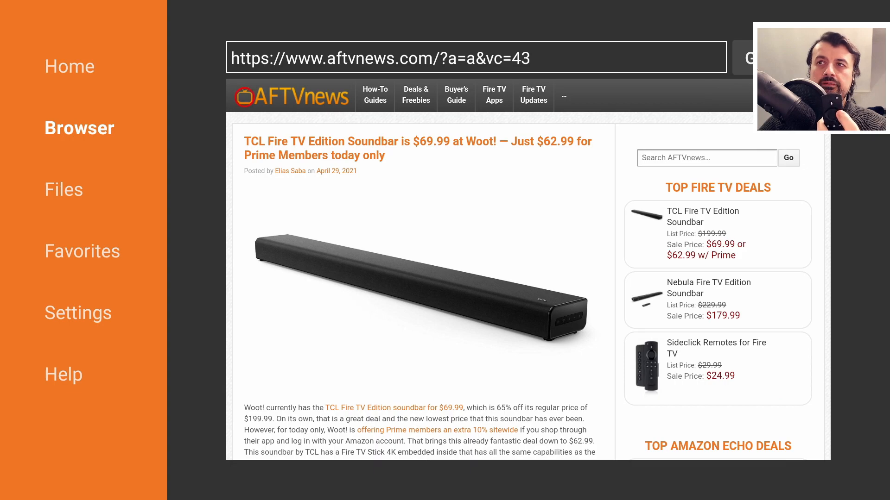
pyautogui.scroll(-3)
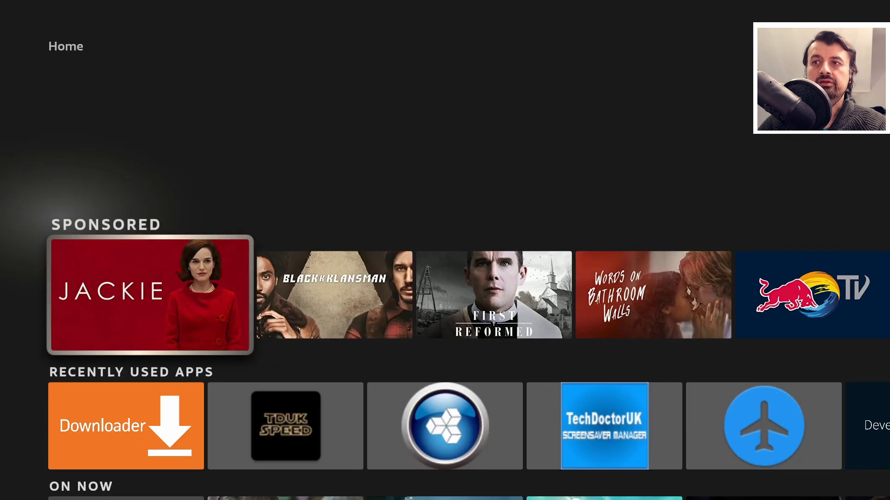
# - Set the animator animation scale to 0.2 in TDUK Speed Toolbox, save, and return to Downloader
pyautogui.click(604, 426)
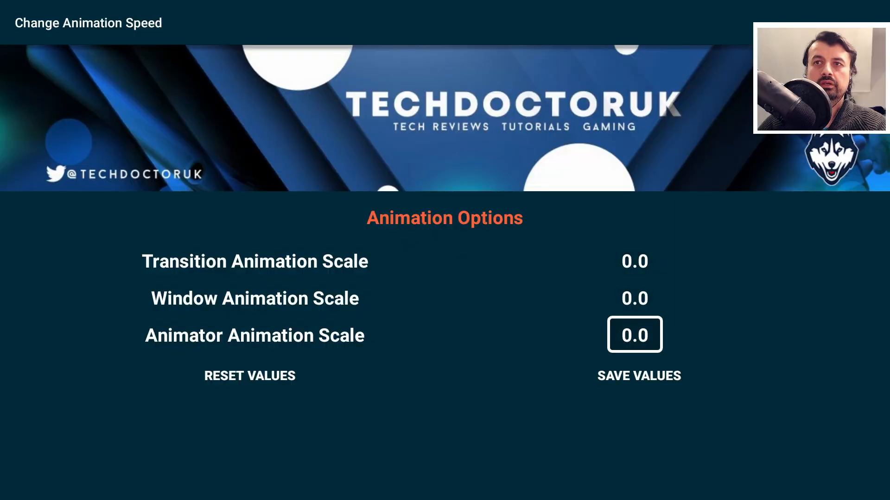
pyautogui.click(633, 335)
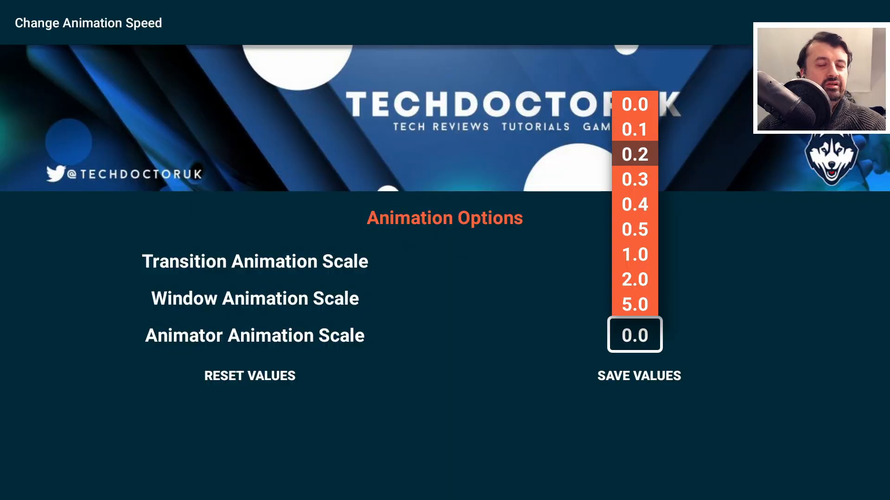
pyautogui.click(634, 154)
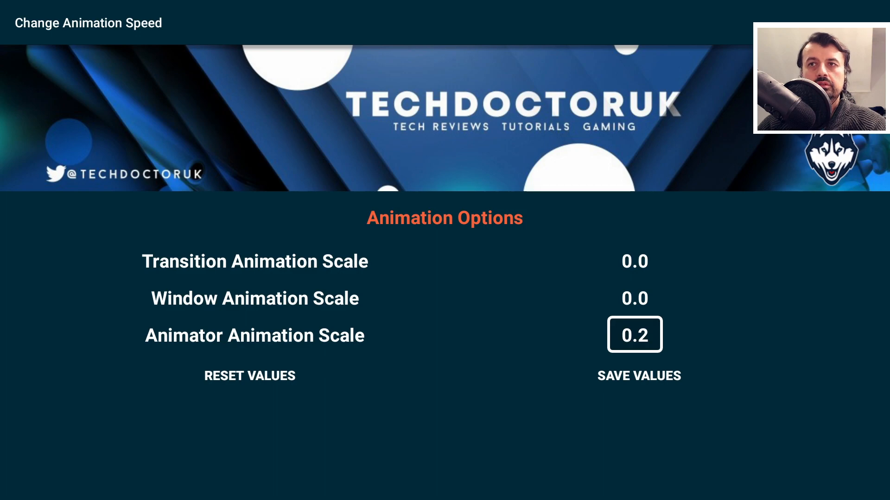
pyautogui.click(639, 376)
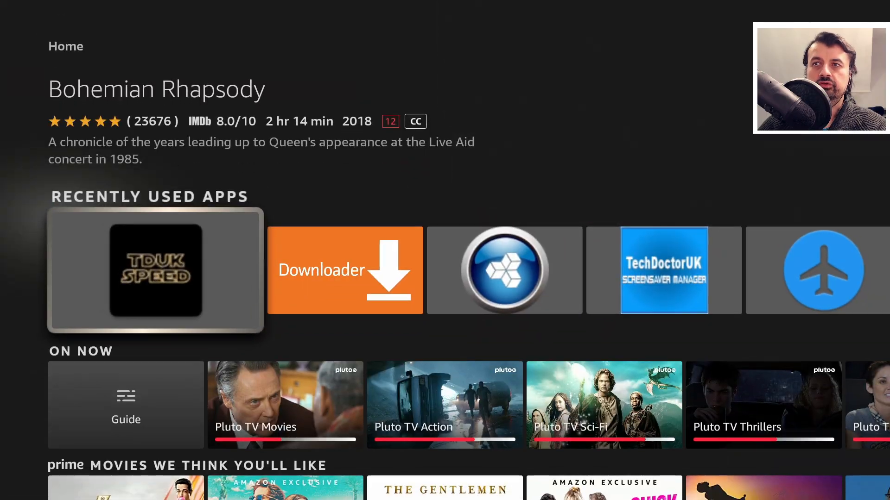
pyautogui.click(345, 269)
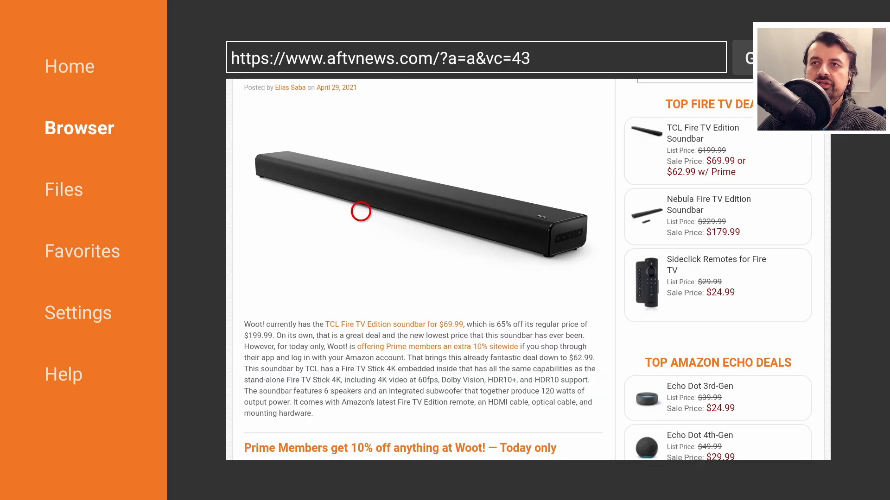
# - Scroll down the AFTVnews soundbar article to check the 0.2 animator scale
pyautogui.scroll(-3)
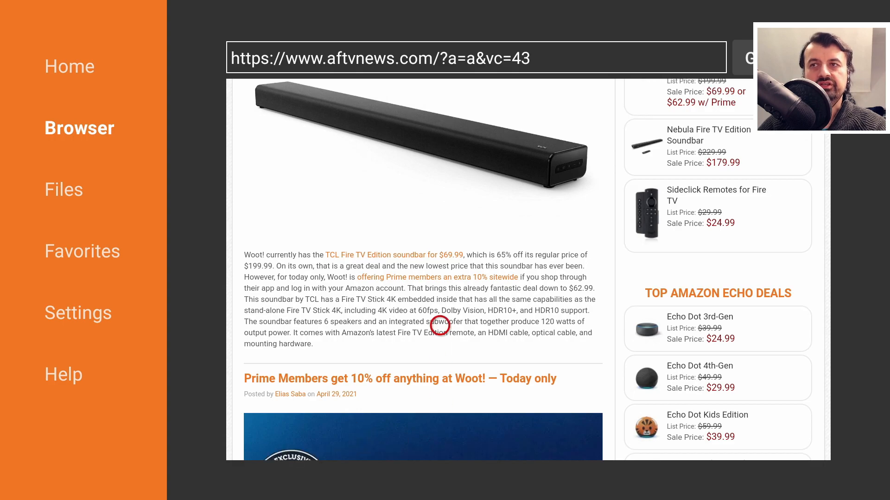
pyautogui.moveTo(519, 246)
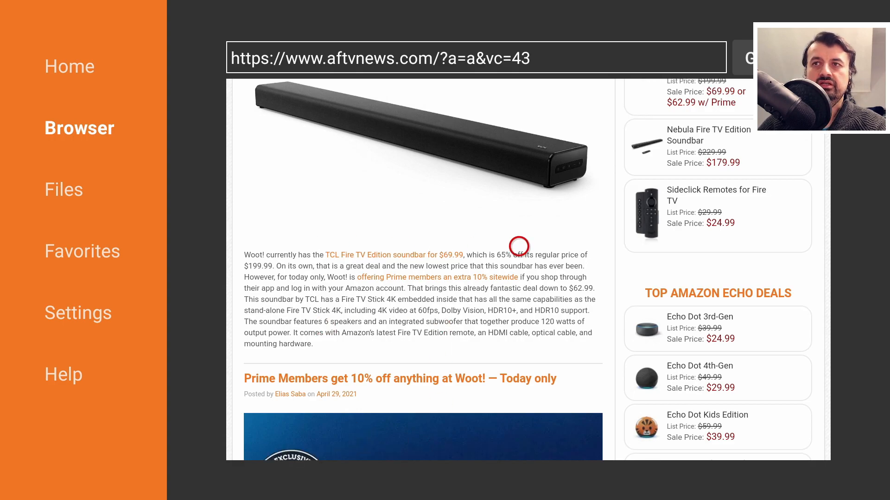
pyautogui.moveTo(365, 246)
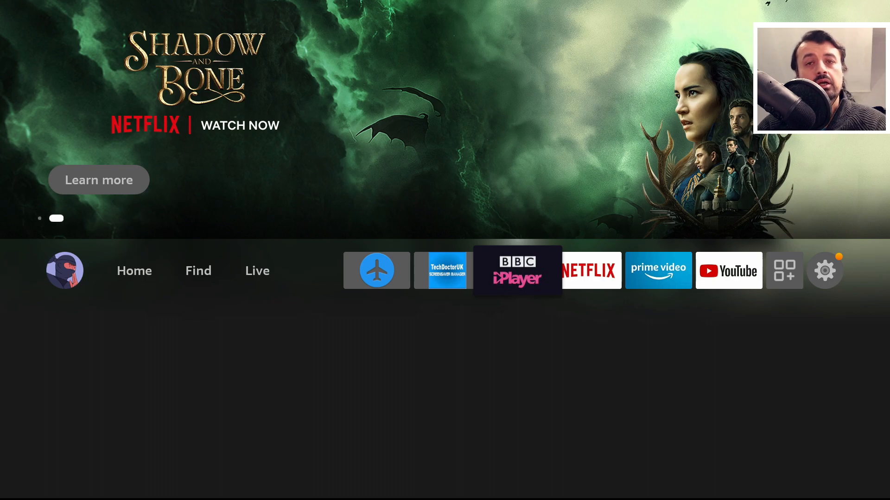
# - Change the animator animation scale to 0.3 and save the values
pyautogui.click(441, 271)
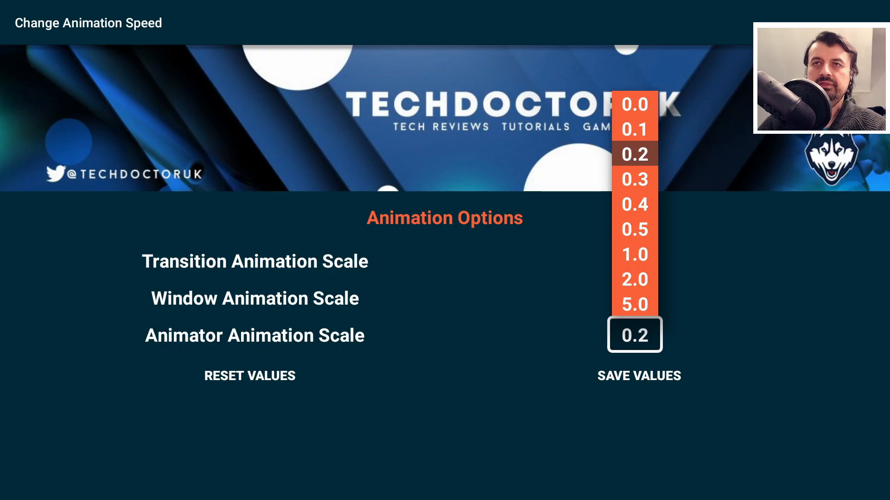
pyautogui.click(634, 180)
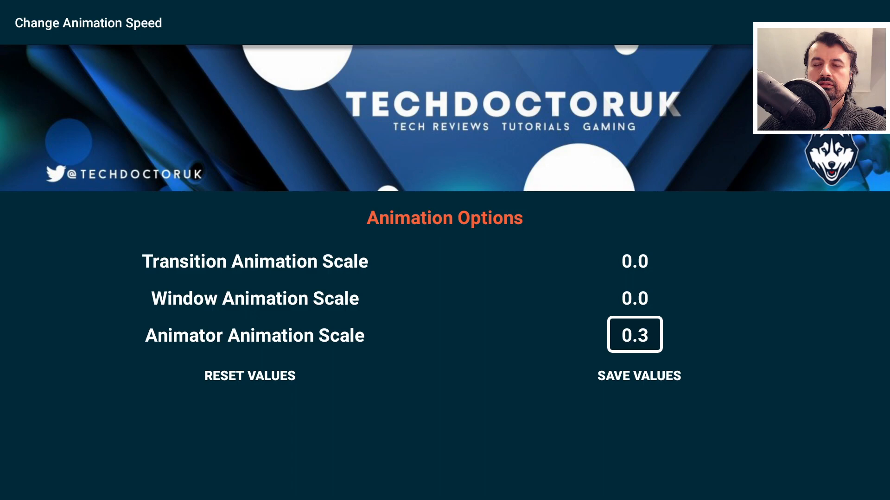
pyautogui.click(639, 376)
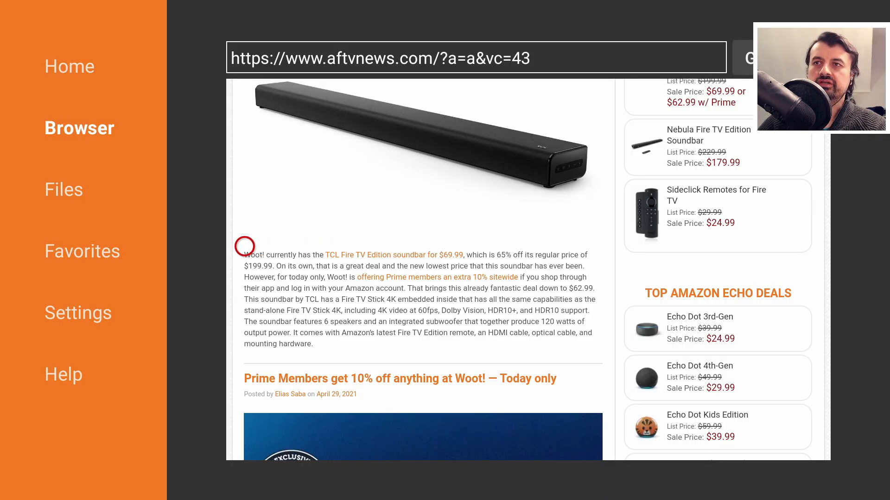
pyautogui.moveTo(263, 116)
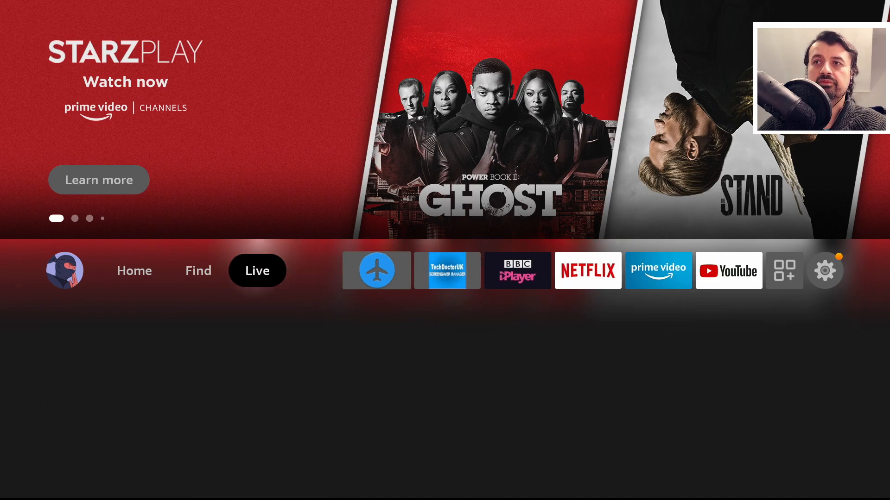
# - Switch from the Live tab to the Home tab of the Fire TV home screen
pyautogui.click(133, 271)
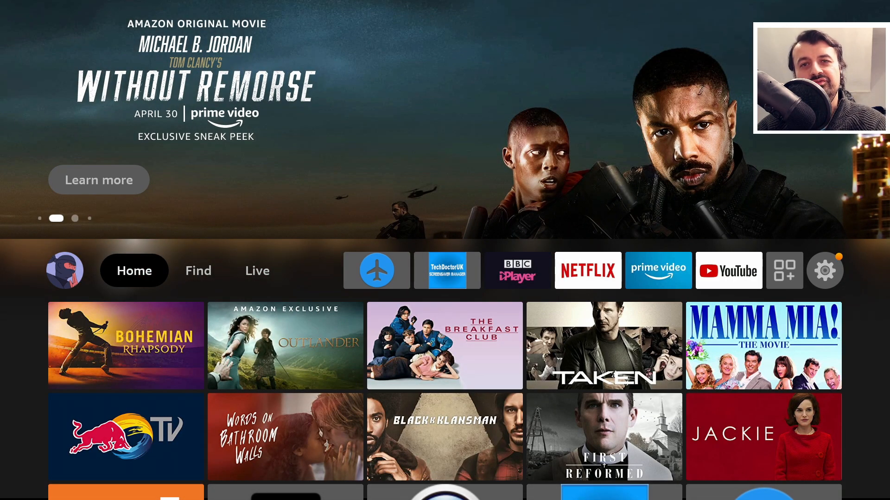